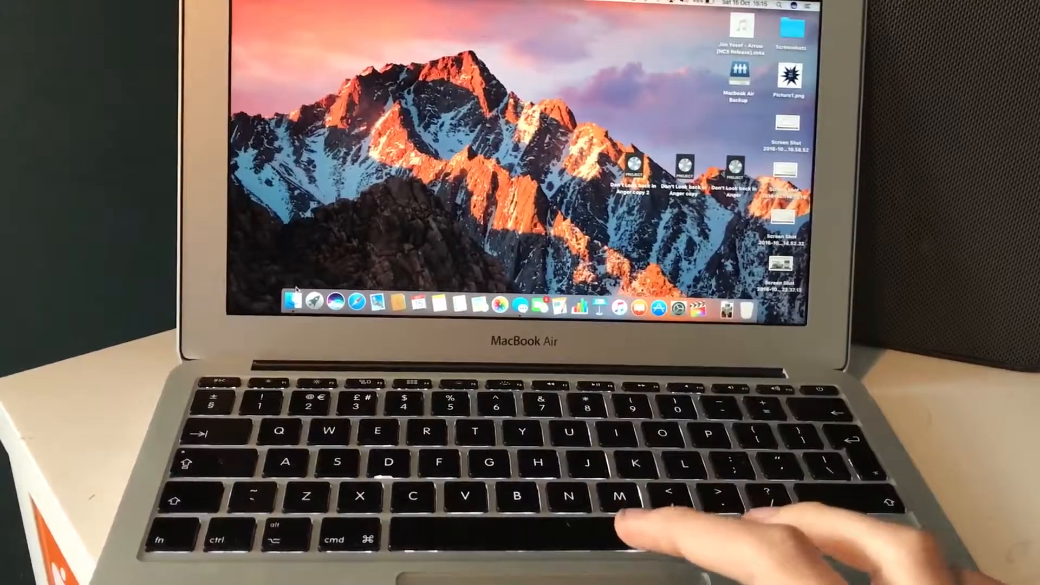
- Browse the Macbook Air Backup drive, close its windows, and open Time Machine Preferences
left_click(295, 297)
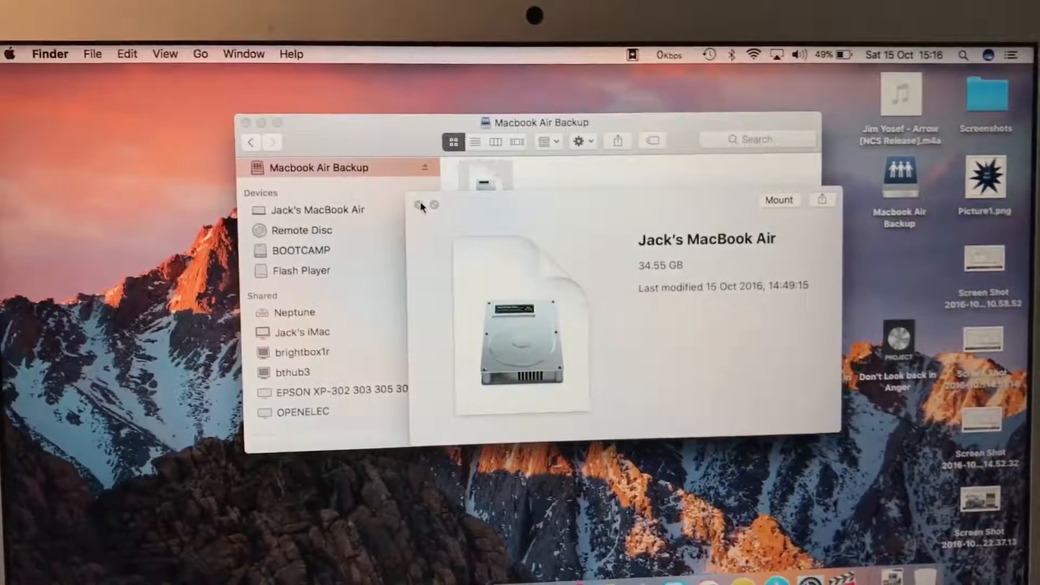
left_click(417, 205)
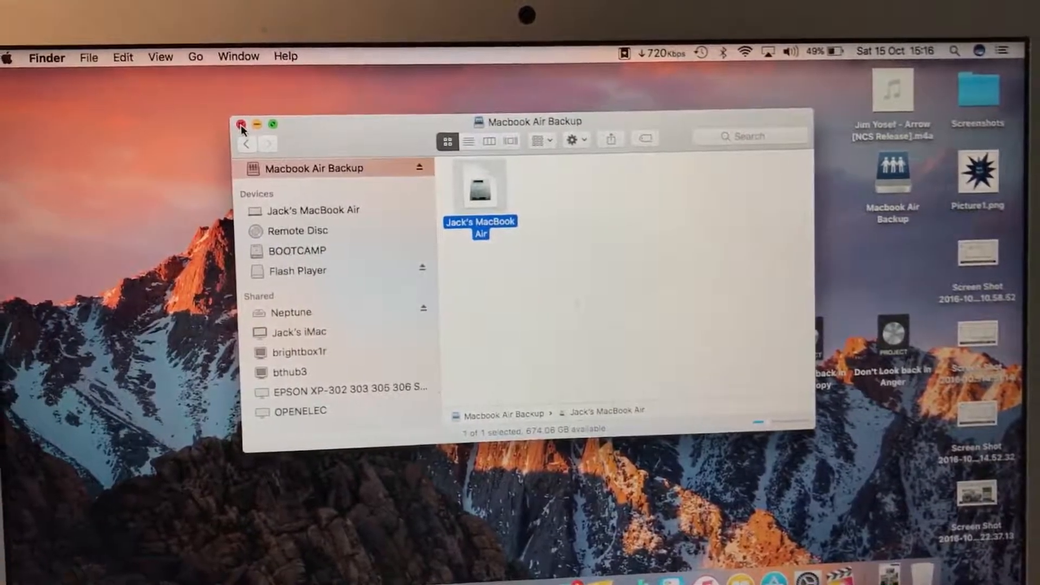
left_click(241, 125)
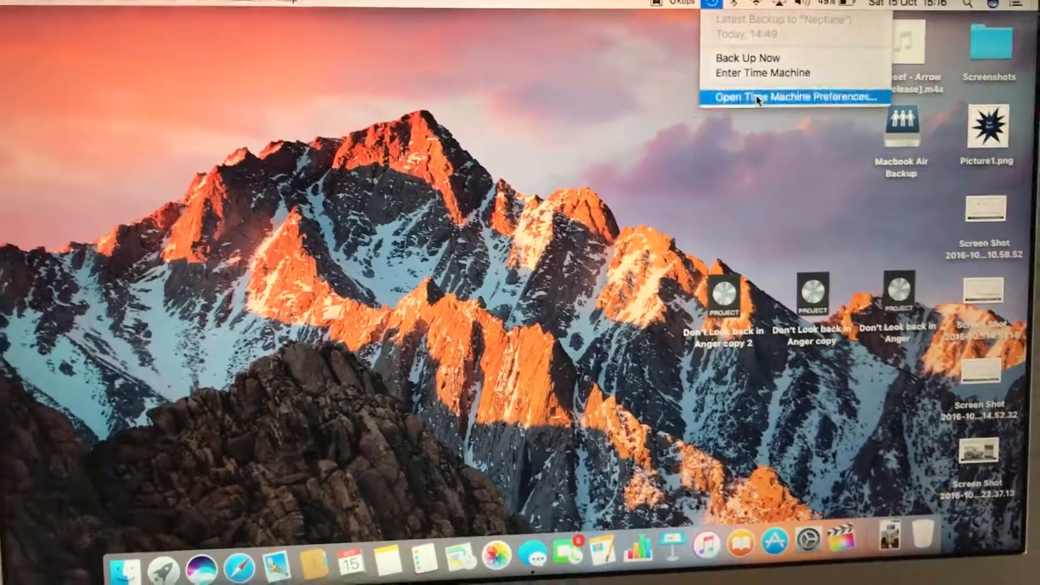
left_click(791, 97)
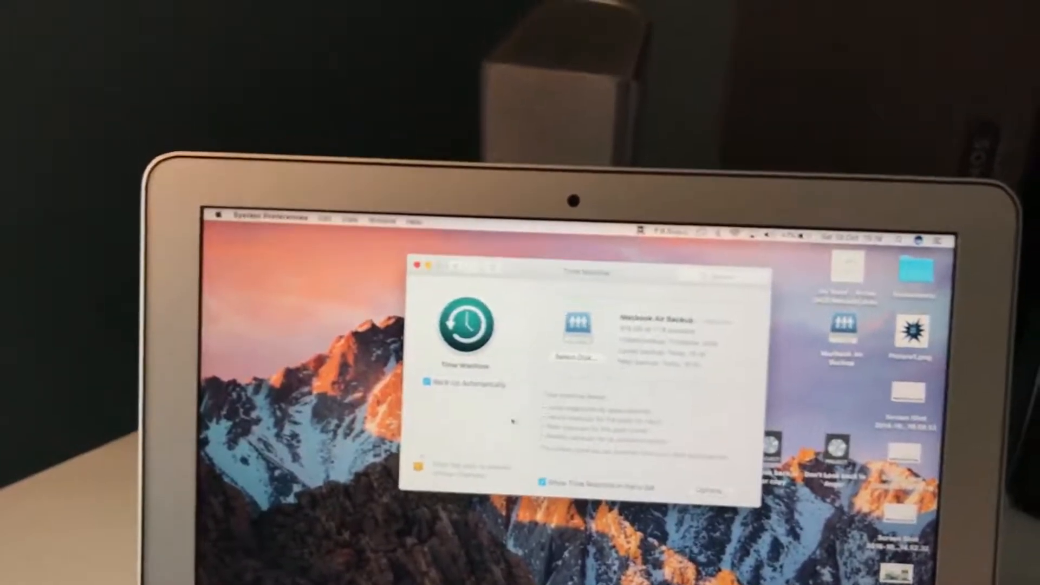
- Show the Time Machine menu bar menu's backup options over the preferences window
left_click(703, 244)
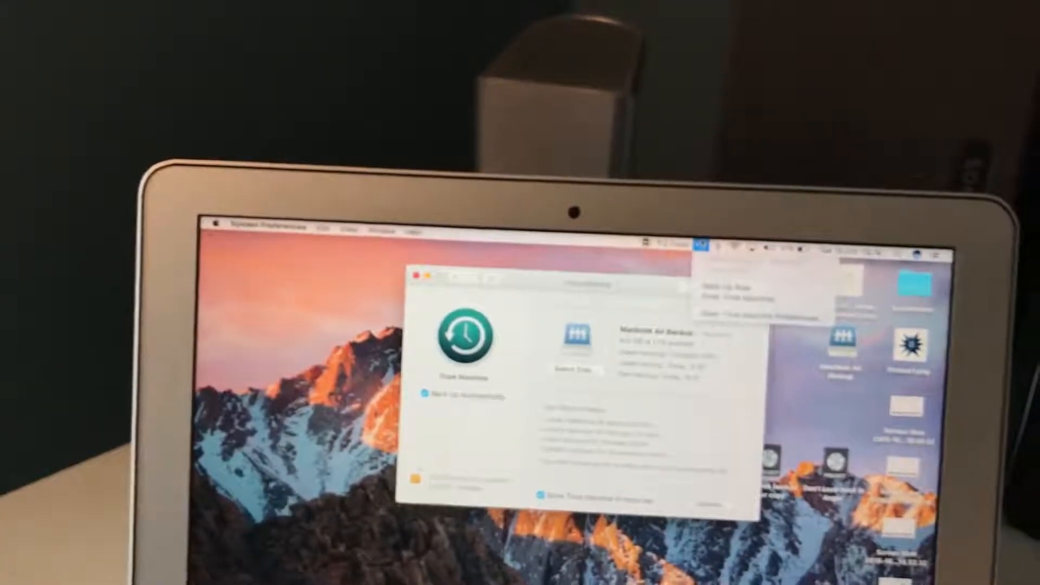